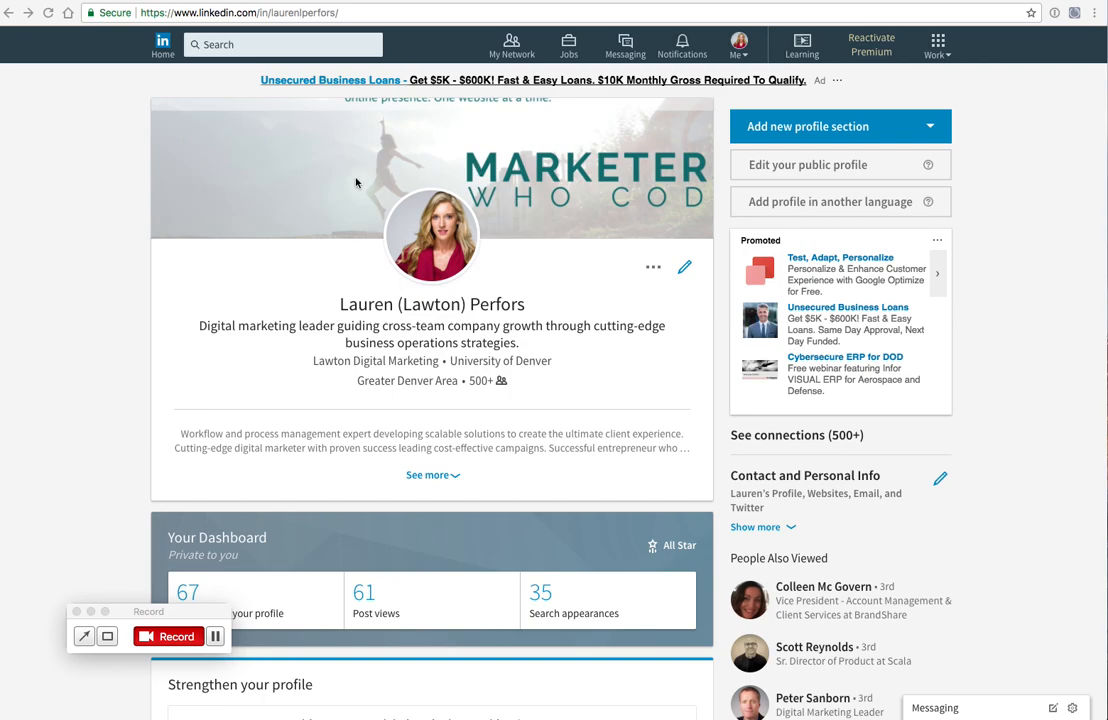
{"action": "mouse_move", "coordinate": [510, 176]}
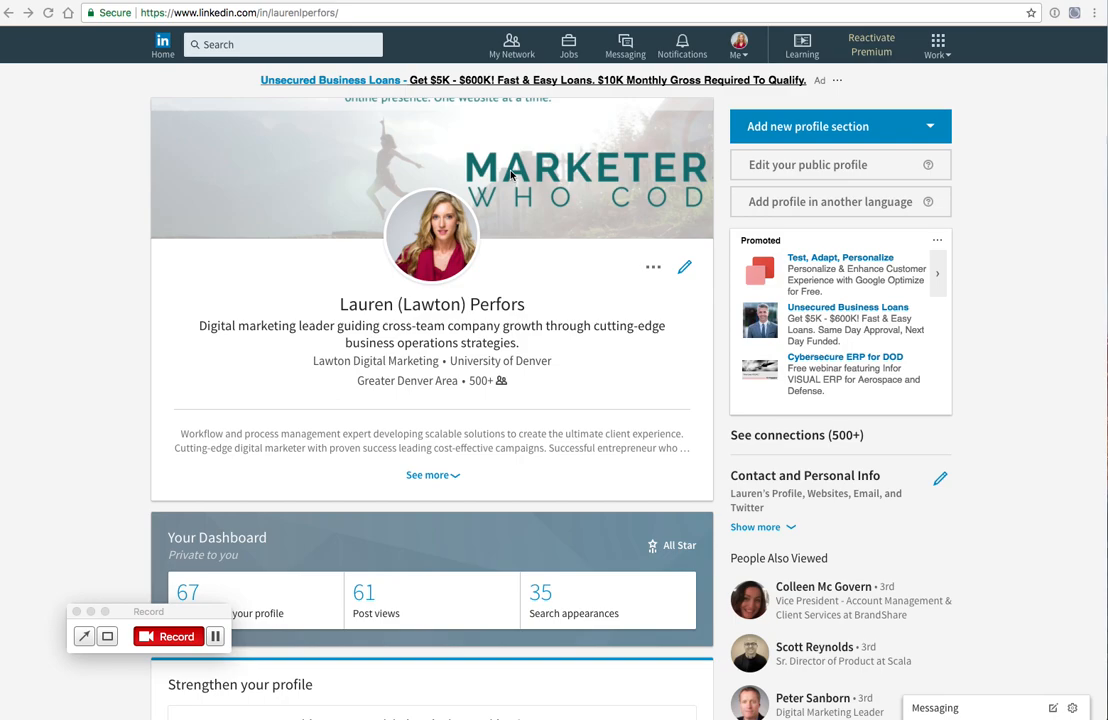
{"action": "mouse_move", "coordinate": [512, 168]}
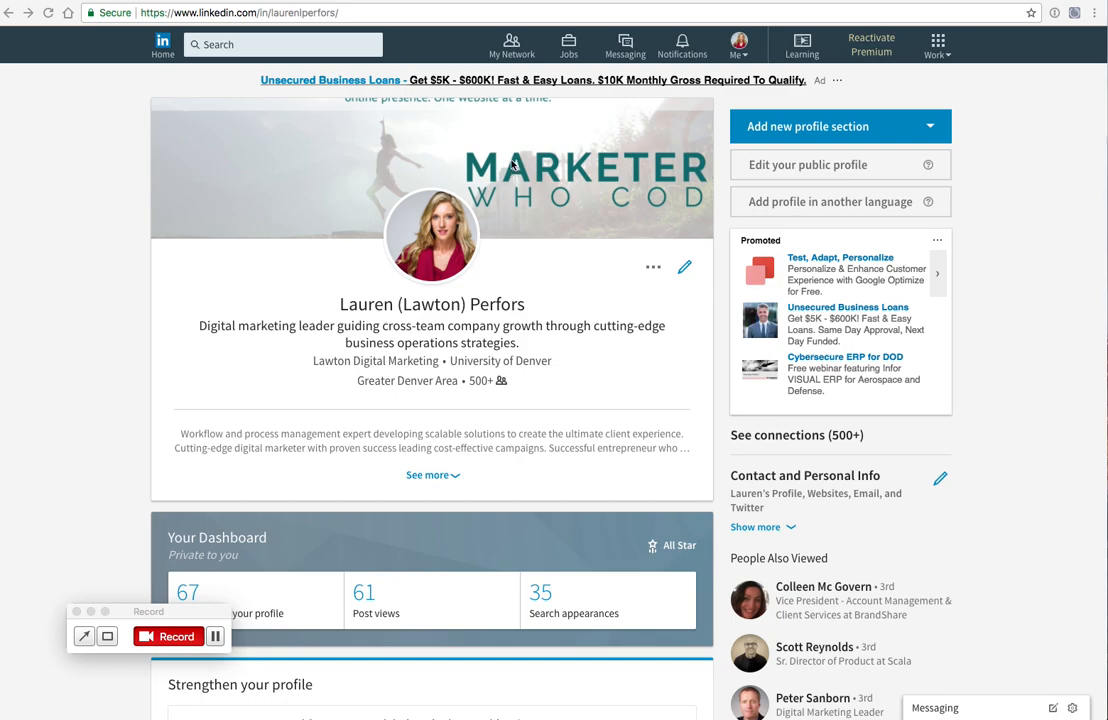
{"action": "mouse_move", "coordinate": [780, 38]}
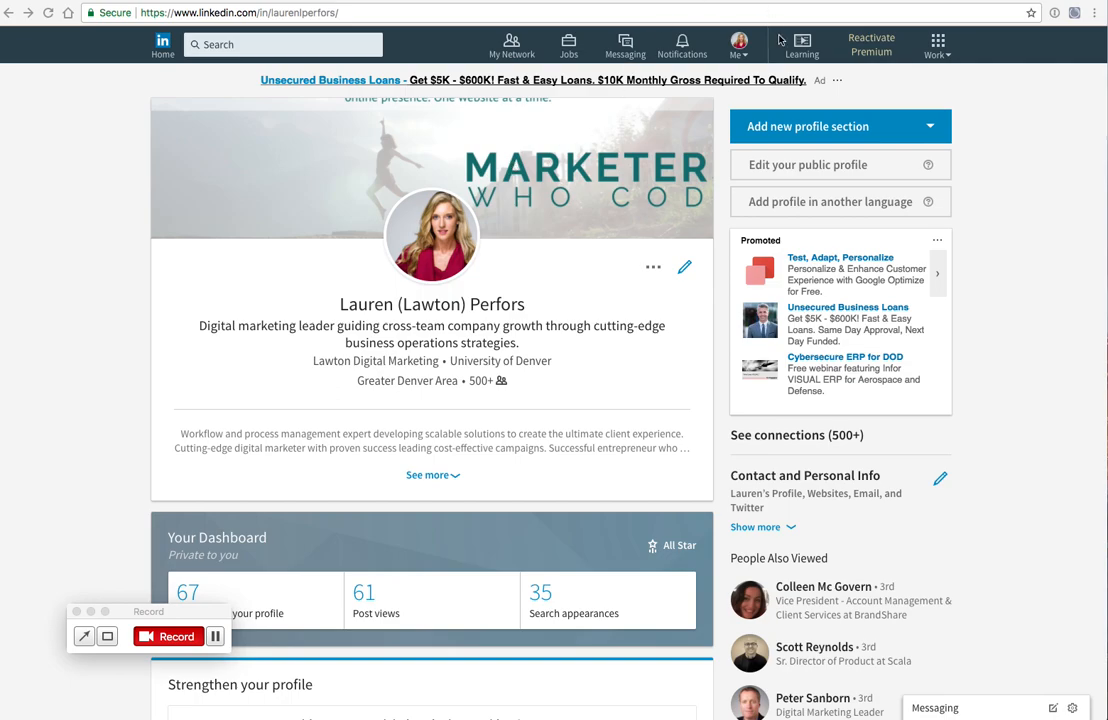
{"action": "mouse_move", "coordinate": [780, 44]}
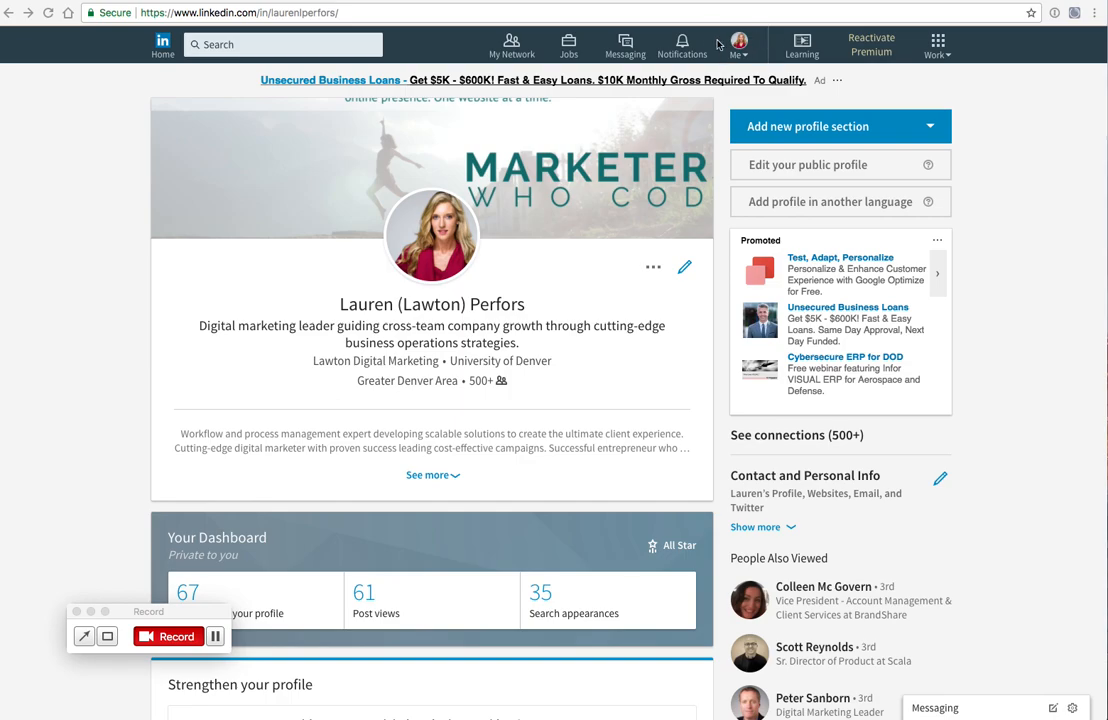
{"action": "mouse_move", "coordinate": [740, 44]}
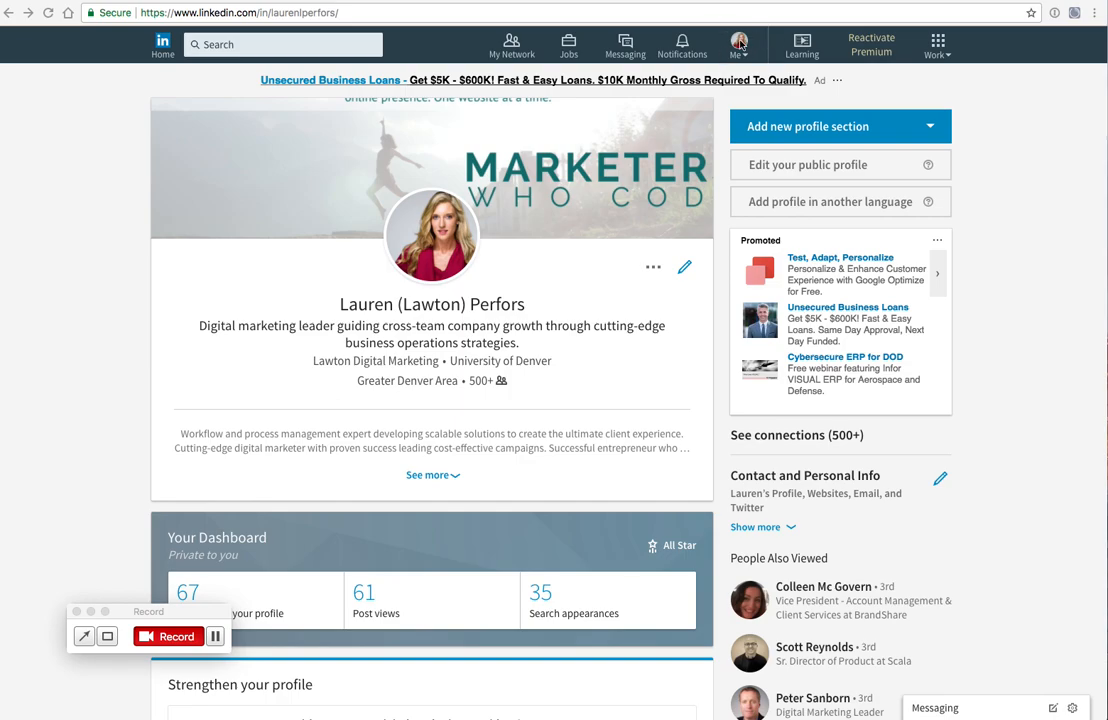
{"action": "mouse_move", "coordinate": [736, 62]}
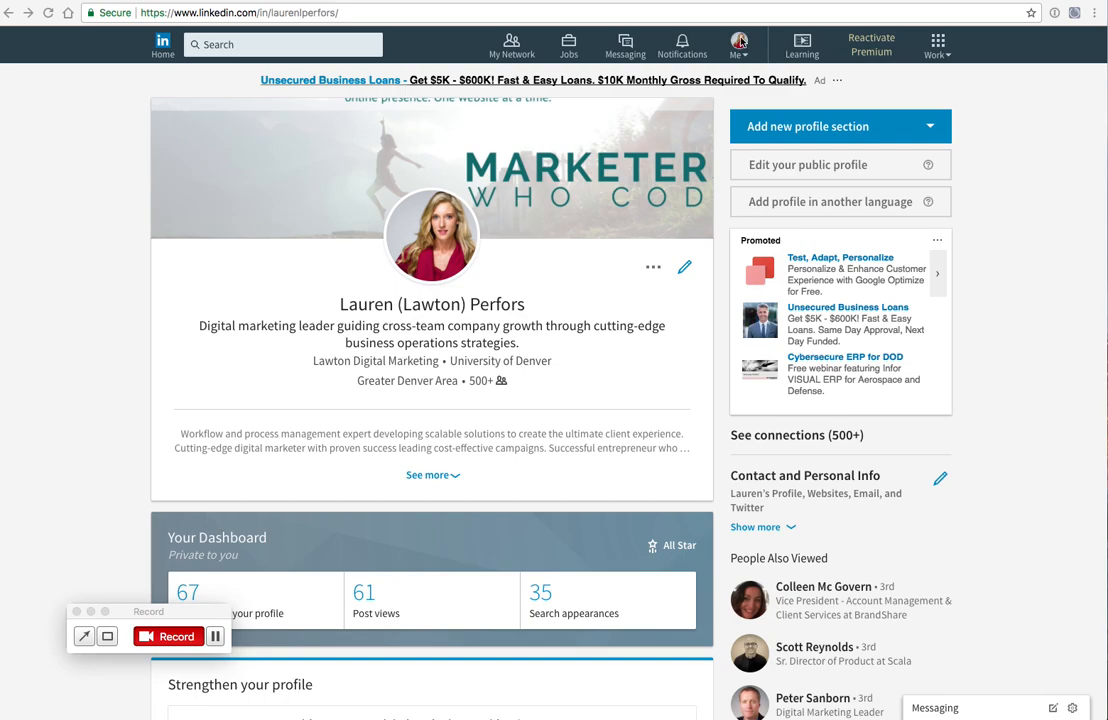
{"action": "mouse_move", "coordinate": [604, 284]}
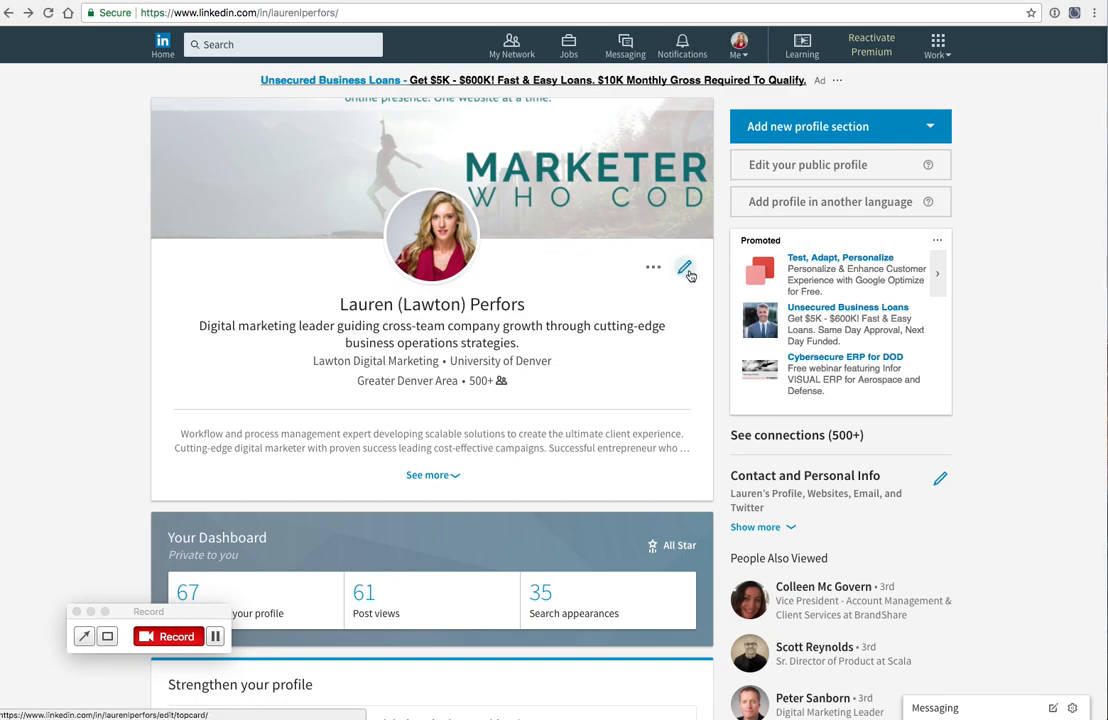
Step: Reach the Crop photo dialog for the Marketers Who Code background cover via Edit intro
{"action": "left_click", "coordinate": [686, 270]}
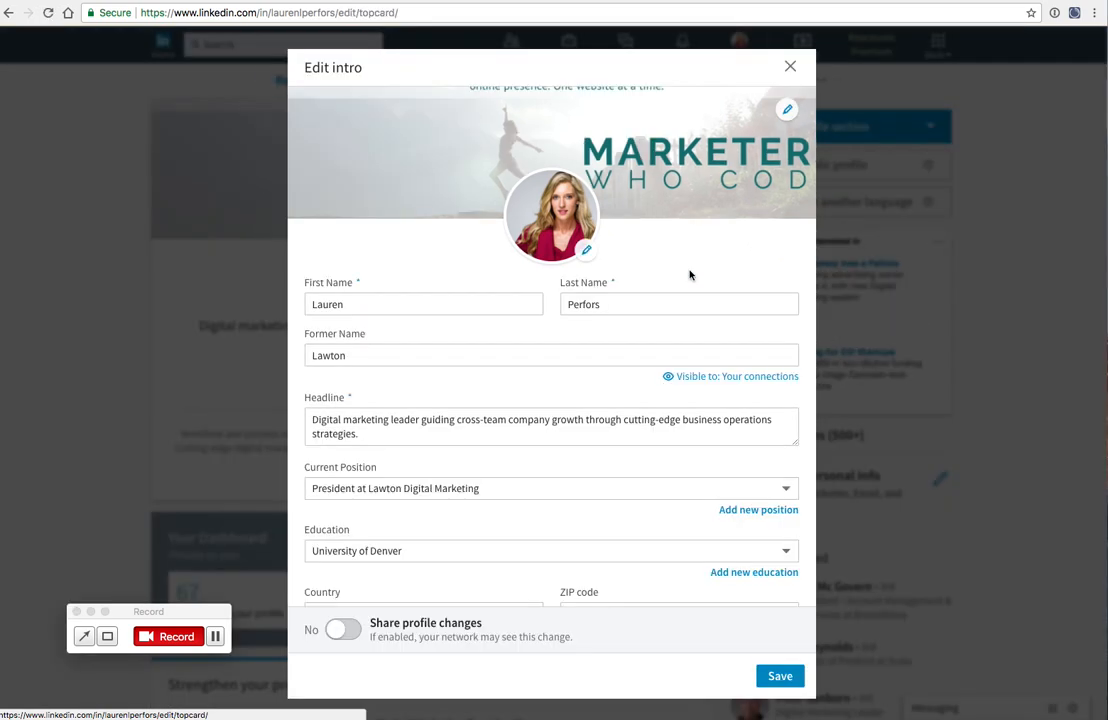
{"action": "mouse_move", "coordinate": [788, 108]}
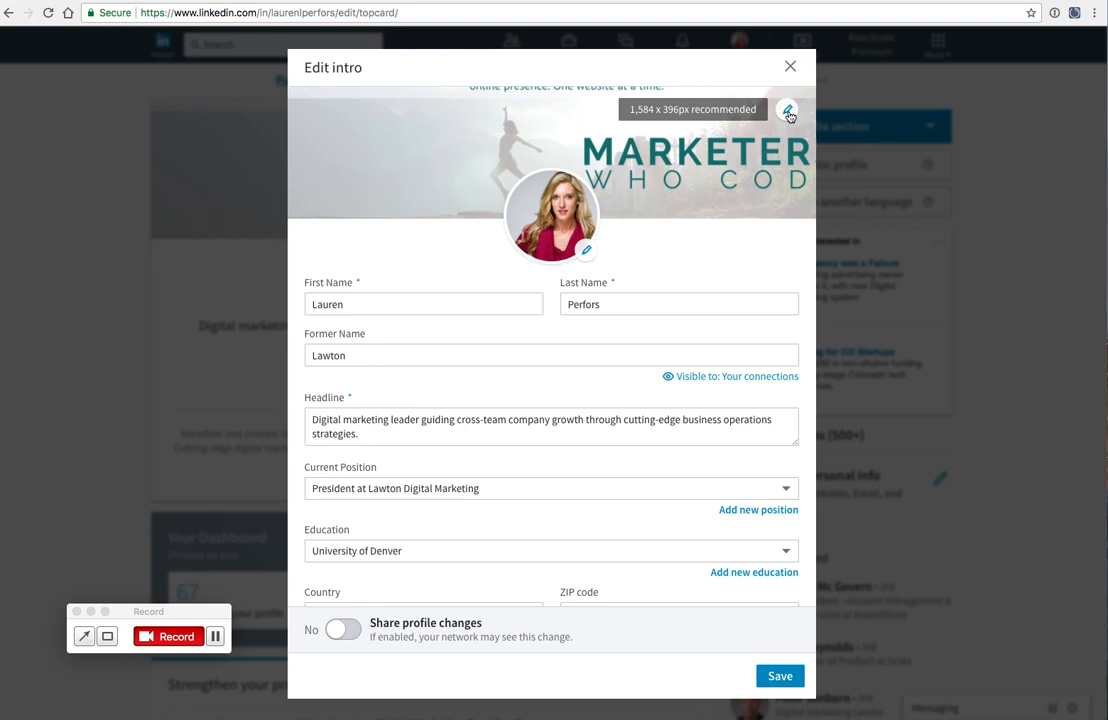
{"action": "left_click", "coordinate": [788, 110]}
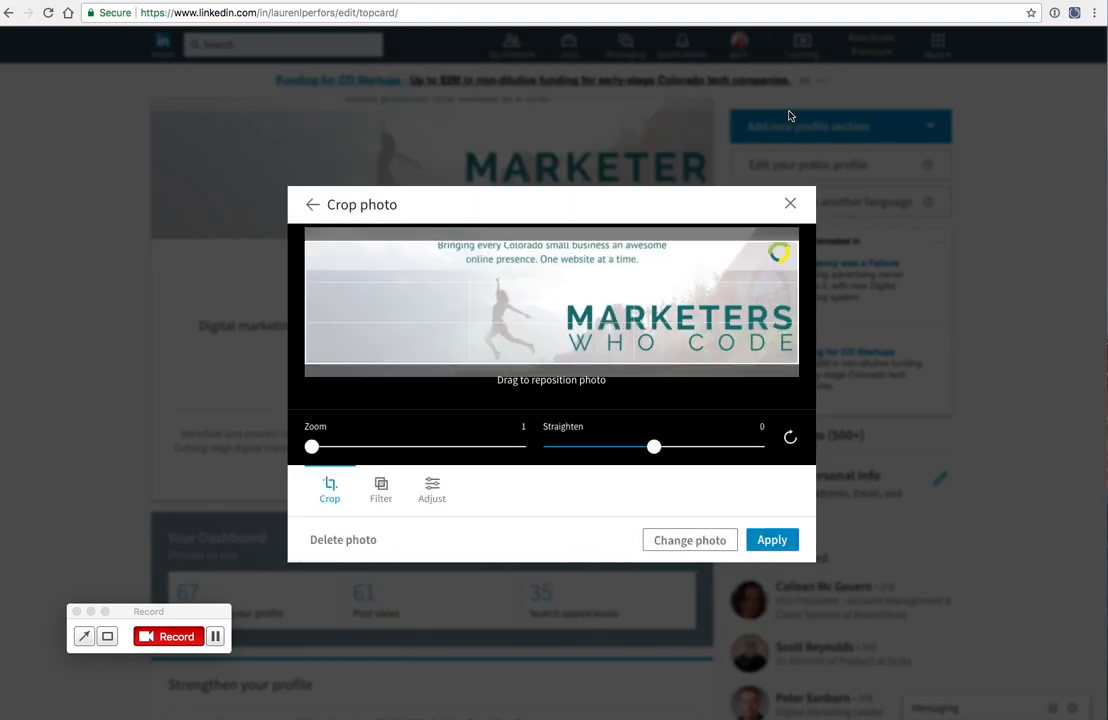
{"action": "mouse_move", "coordinate": [408, 230]}
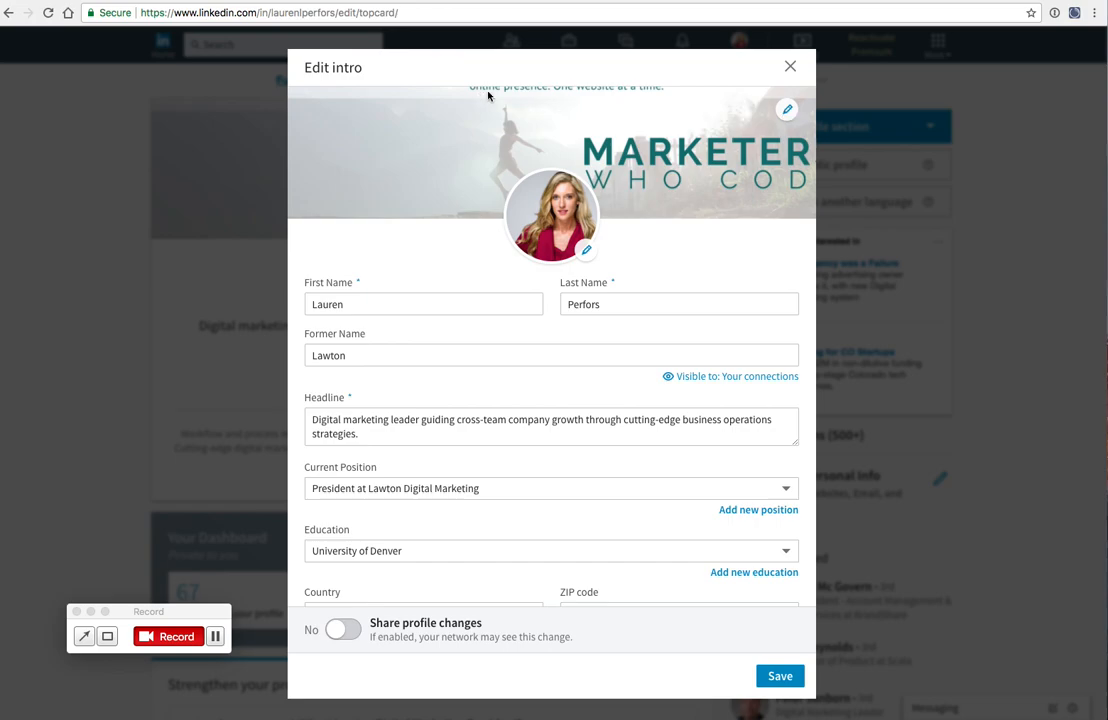
{"action": "mouse_move", "coordinate": [788, 110]}
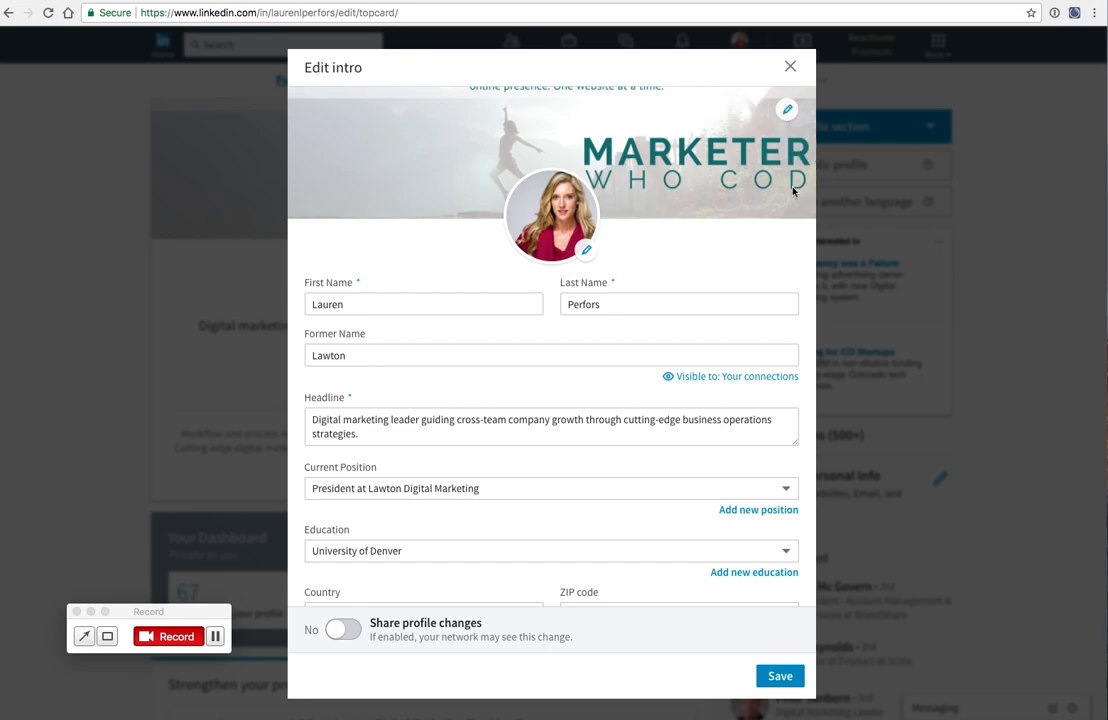
{"action": "mouse_move", "coordinate": [702, 160]}
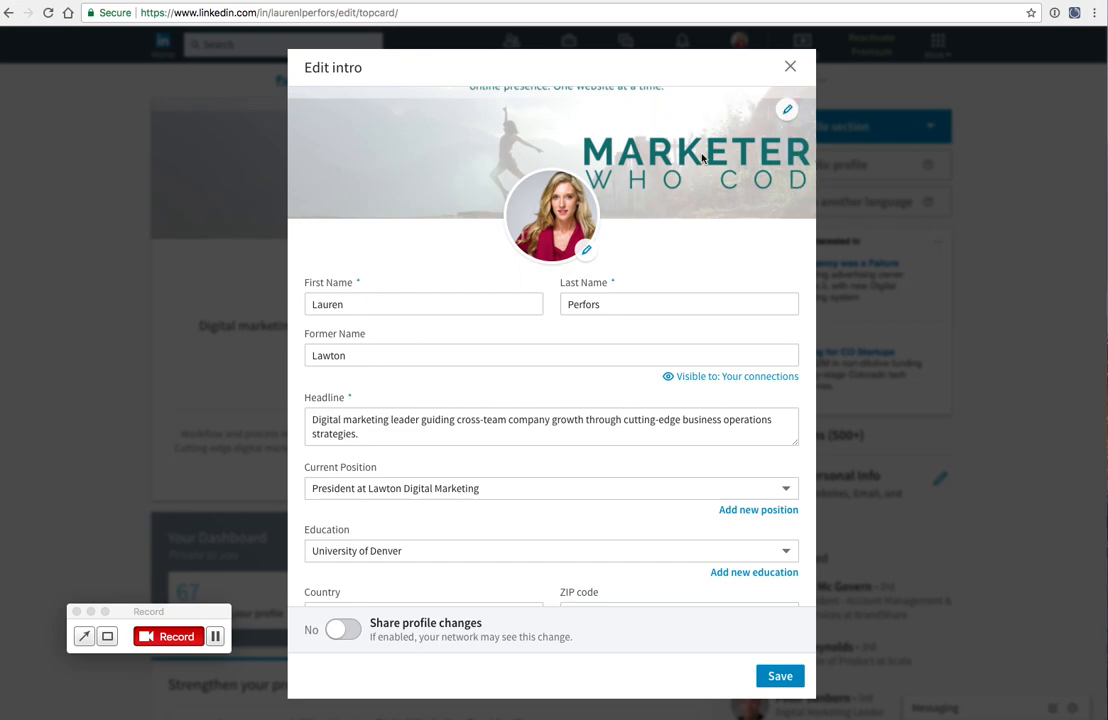
{"action": "mouse_move", "coordinate": [348, 186]}
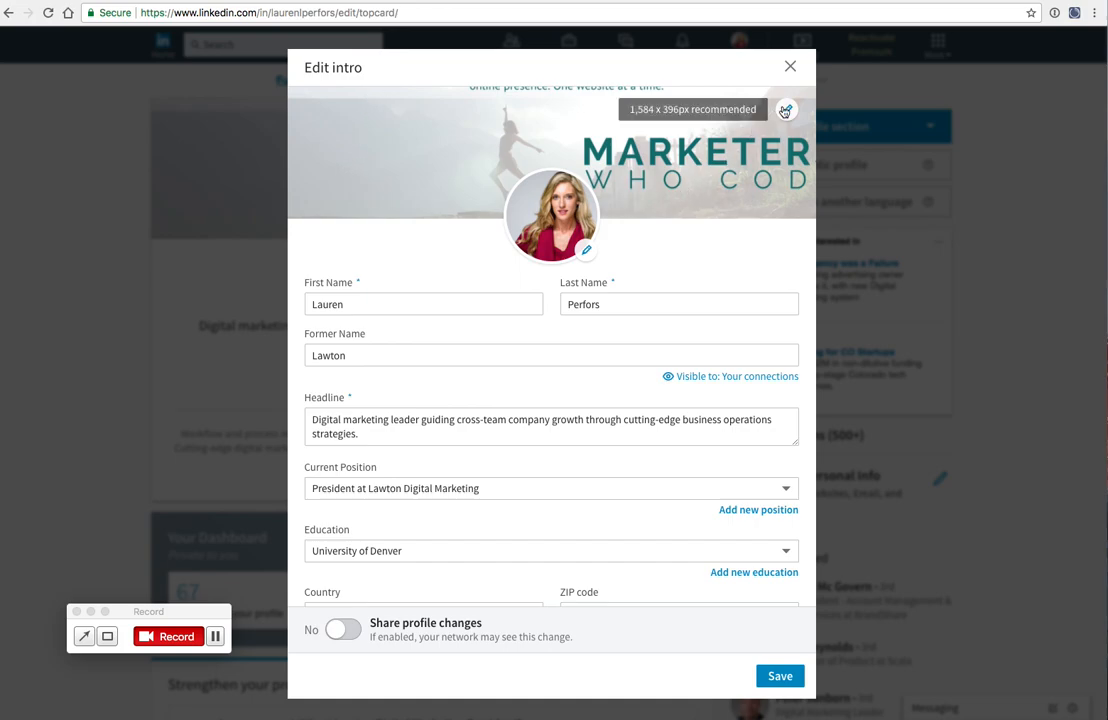
Step: Choose a different background cover photo and apply it to the profile
{"action": "left_click", "coordinate": [786, 110]}
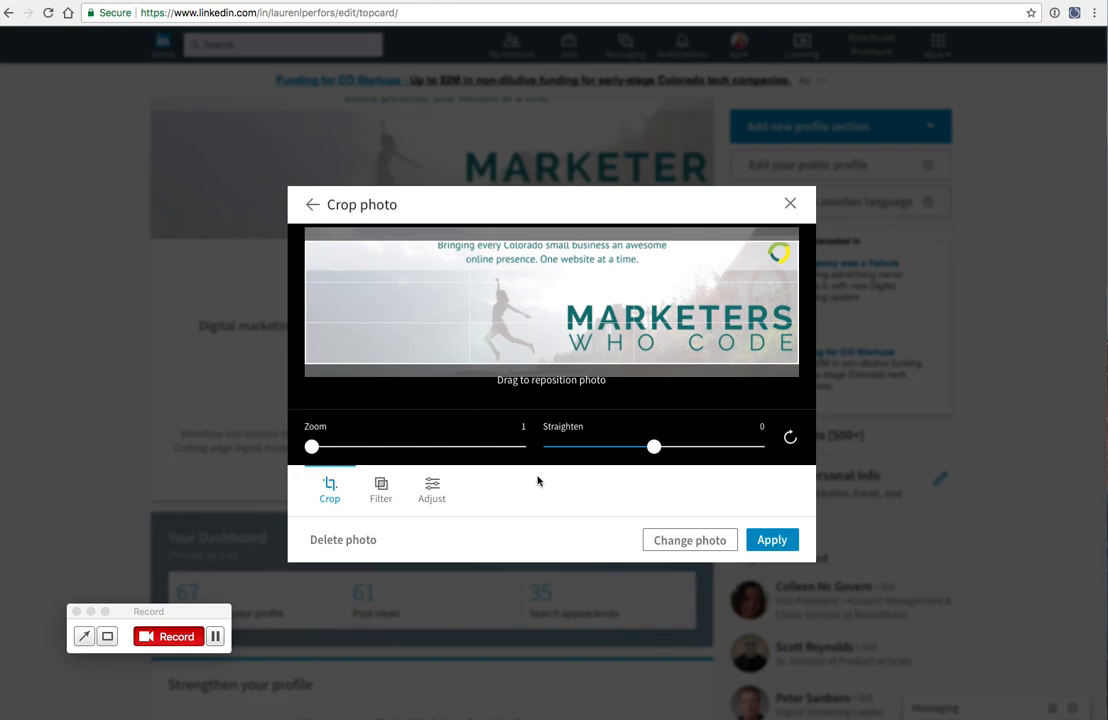
{"action": "mouse_move", "coordinate": [506, 340]}
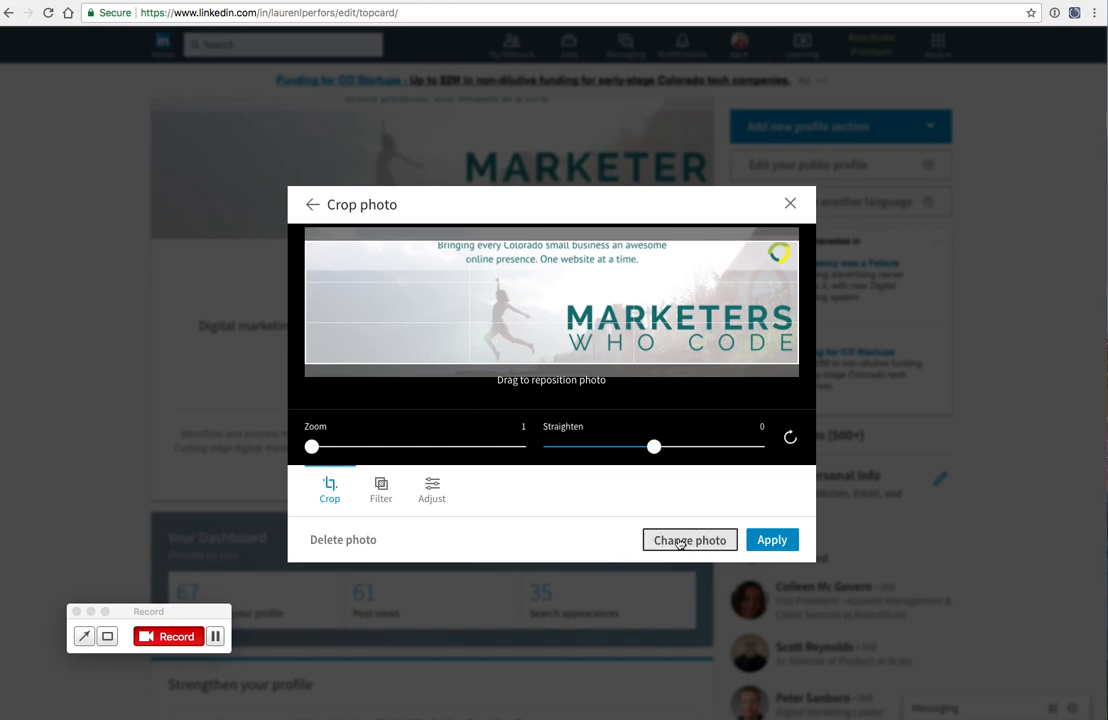
{"action": "left_click", "coordinate": [688, 540]}
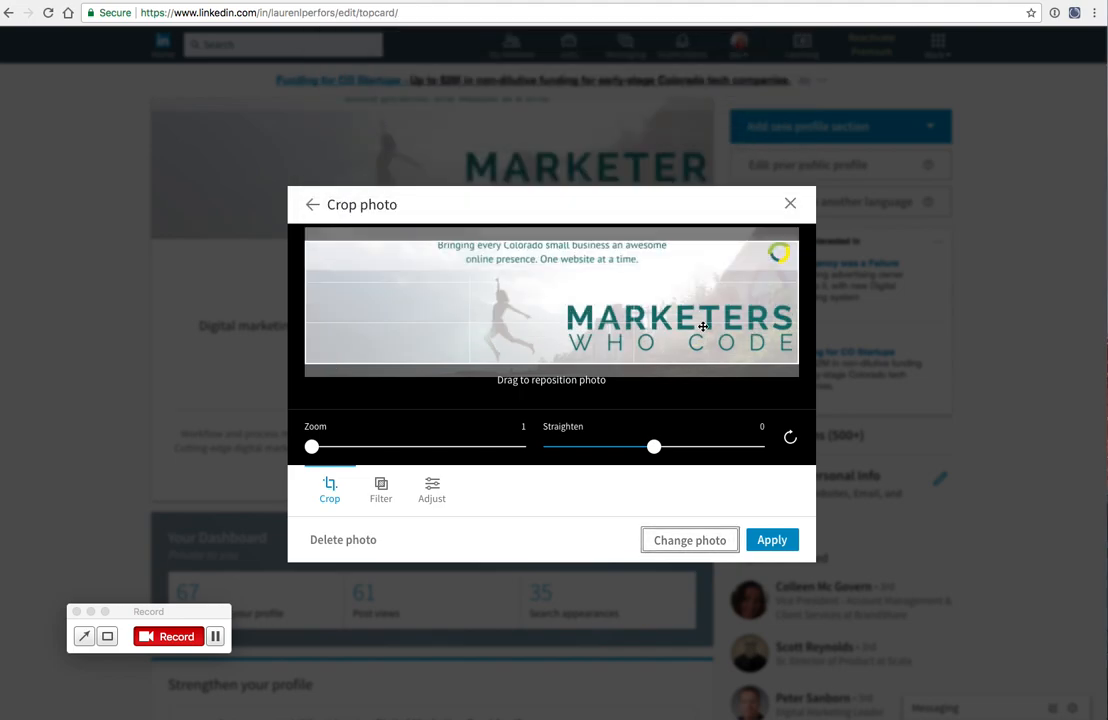
{"action": "left_click", "coordinate": [772, 540]}
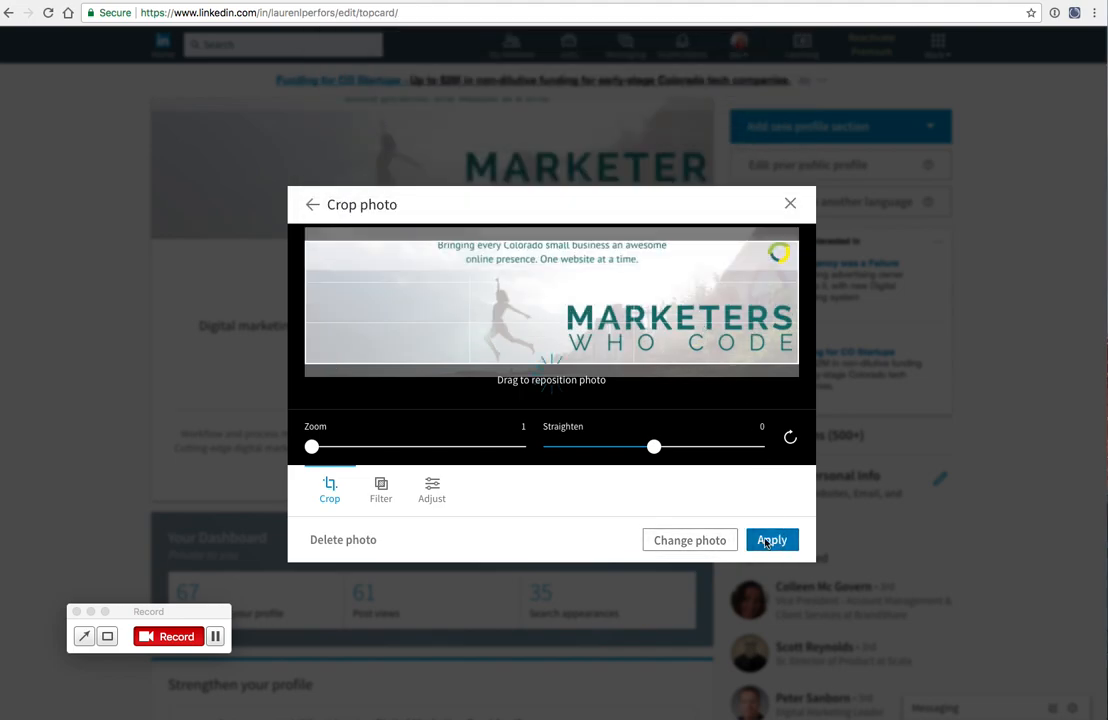